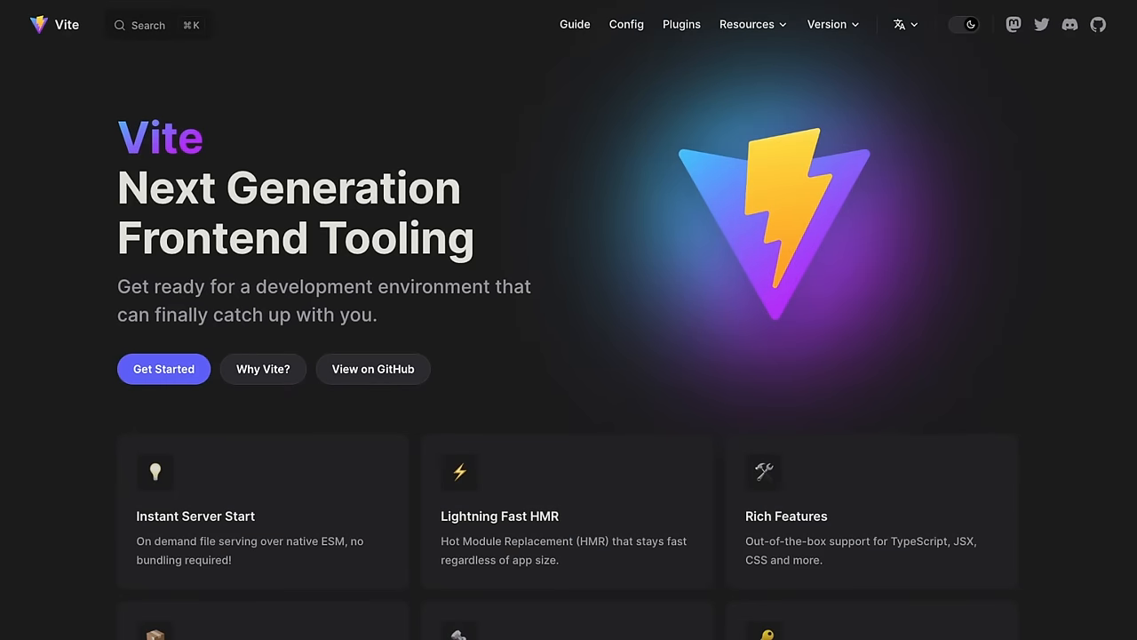
Open the Getting Started guide, whose overview describes the dev server and build command
{"action": "left_click", "coordinate": [164, 368]}
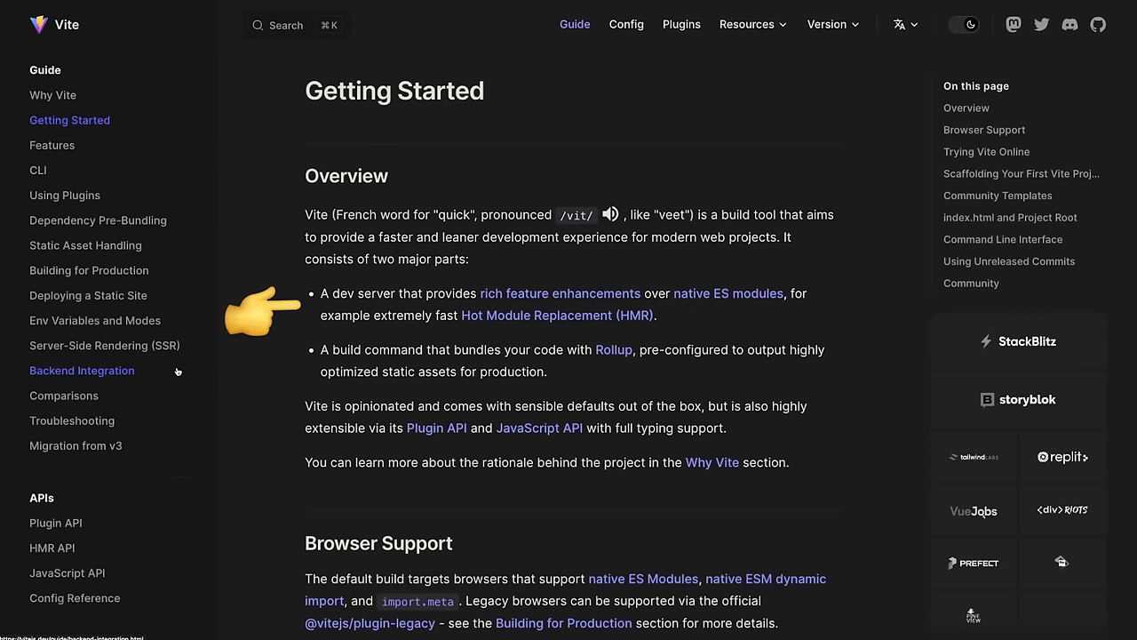
{"action": "mouse_move", "coordinate": [263, 364]}
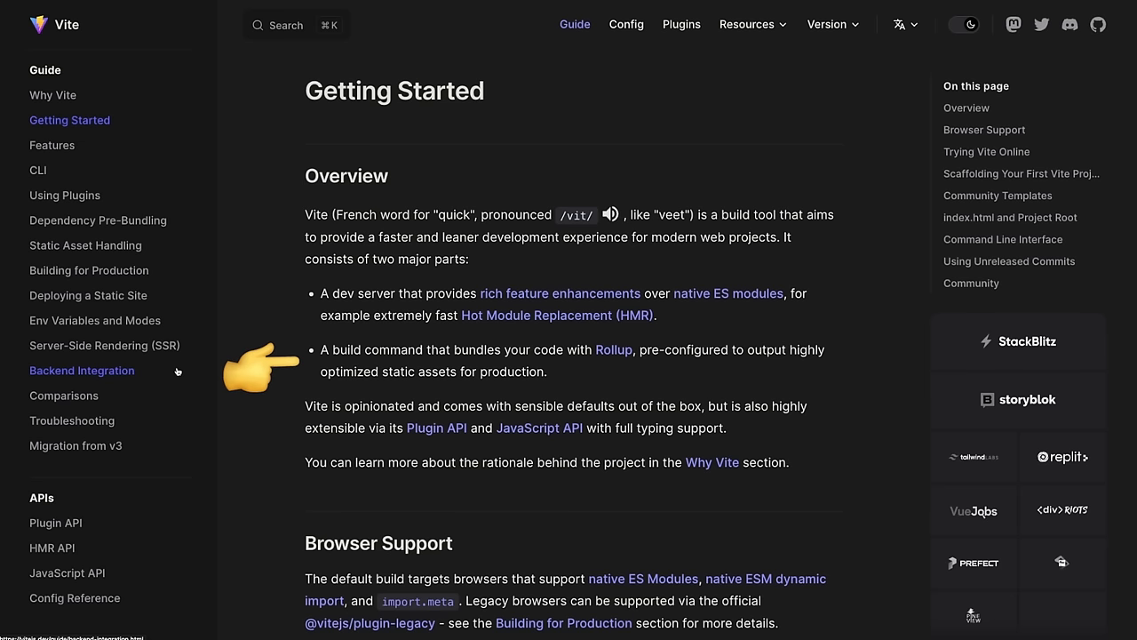